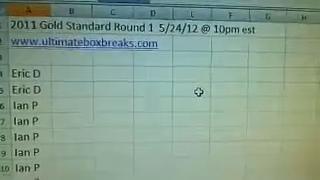
{"action": "scroll", "scroll_direction": "down", "scroll_amount": 3}
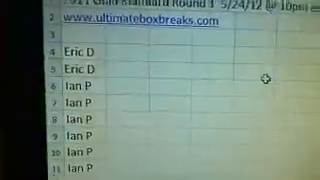
{"action": "scroll", "scroll_direction": "down", "scroll_amount": 3}
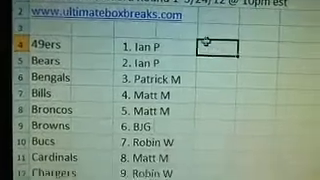
{"action": "scroll", "scroll_direction": "down", "scroll_amount": 3}
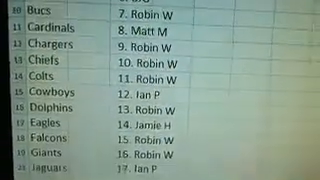
{"action": "scroll", "scroll_direction": "down", "scroll_amount": 3}
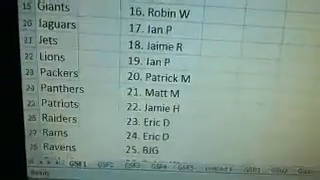
{"action": "scroll", "scroll_direction": "down", "scroll_amount": 3}
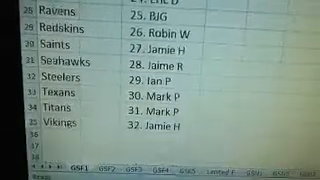
{"action": "scroll", "scroll_direction": "up", "scroll_amount": 3}
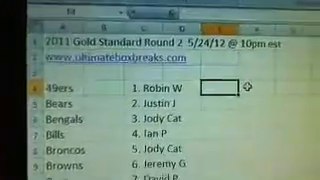
{"action": "scroll", "scroll_direction": "down", "scroll_amount": 3}
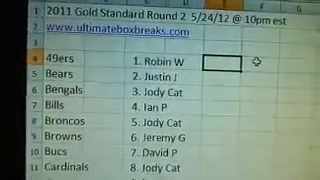
{"action": "scroll", "scroll_direction": "down", "scroll_amount": 3}
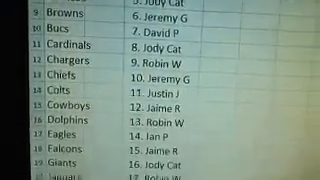
{"action": "scroll", "scroll_direction": "down", "scroll_amount": 3}
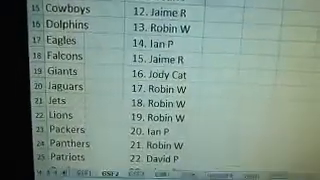
{"action": "scroll", "scroll_direction": "down", "scroll_amount": 3}
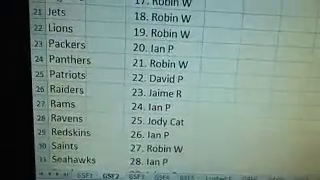
{"action": "scroll", "scroll_direction": "up", "scroll_amount": 3}
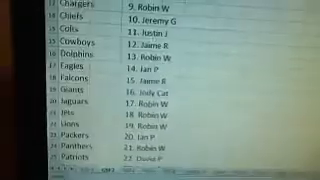
{"action": "scroll", "scroll_direction": "down", "scroll_amount": 3}
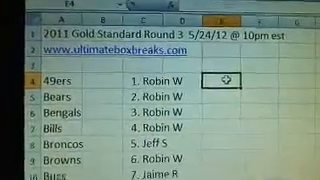
{"action": "scroll", "scroll_direction": "down", "scroll_amount": 3}
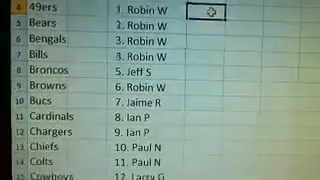
{"action": "scroll", "scroll_direction": "down", "scroll_amount": 3}
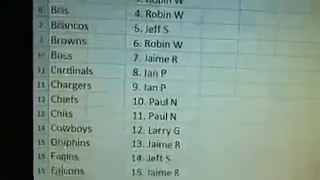
{"action": "scroll", "scroll_direction": "down", "scroll_amount": 3}
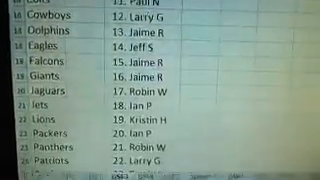
{"action": "scroll", "scroll_direction": "down", "scroll_amount": 3}
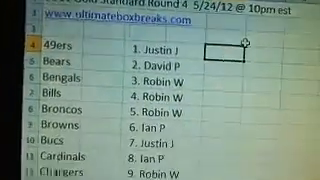
{"action": "scroll", "scroll_direction": "down", "scroll_amount": 3}
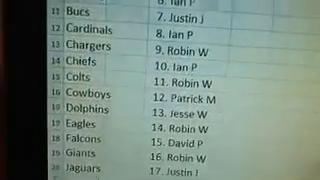
{"action": "scroll", "scroll_direction": "down", "scroll_amount": 3}
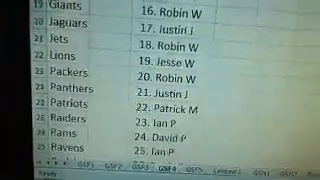
{"action": "scroll", "scroll_direction": "down", "scroll_amount": 3}
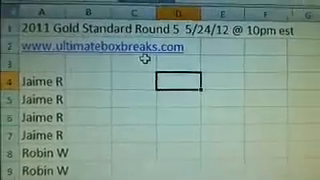
{"action": "scroll", "scroll_direction": "down", "scroll_amount": 3}
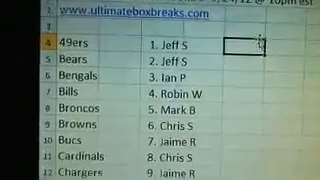
{"action": "scroll", "scroll_direction": "down", "scroll_amount": 3}
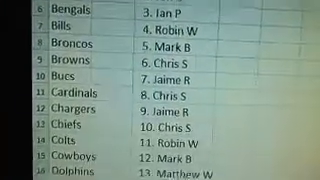
{"action": "scroll", "scroll_direction": "down", "scroll_amount": 3}
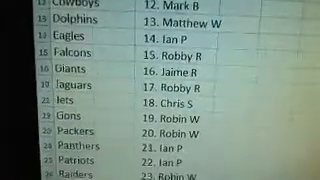
{"action": "scroll", "scroll_direction": "down", "scroll_amount": 3}
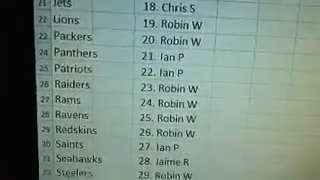
{"action": "scroll", "scroll_direction": "down", "scroll_amount": 3}
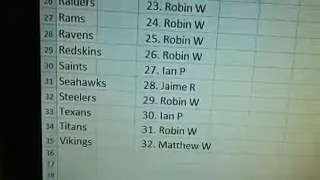